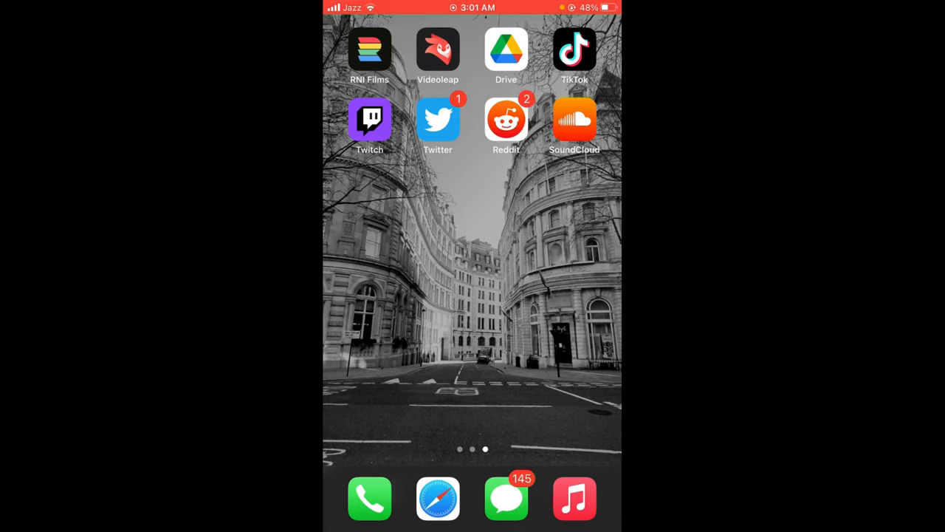
Swipe across the Home Screen toward the Photos app
scroll(left, 3)
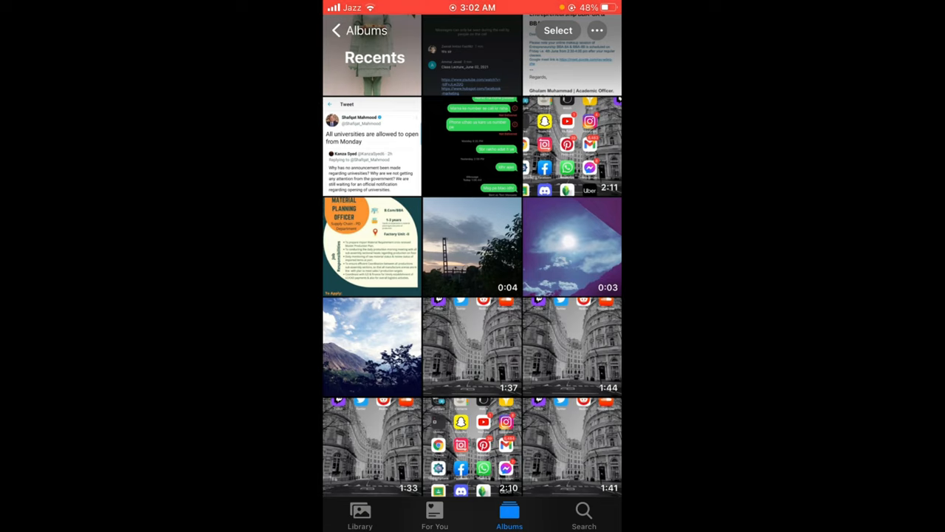
Select the 0:04 sunset video and bring up its share sheet
click(558, 29)
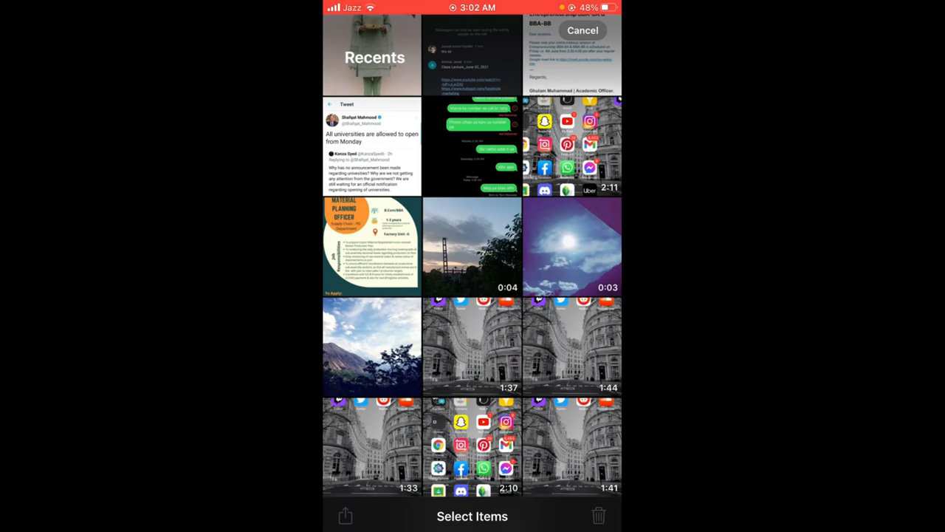
click(472, 247)
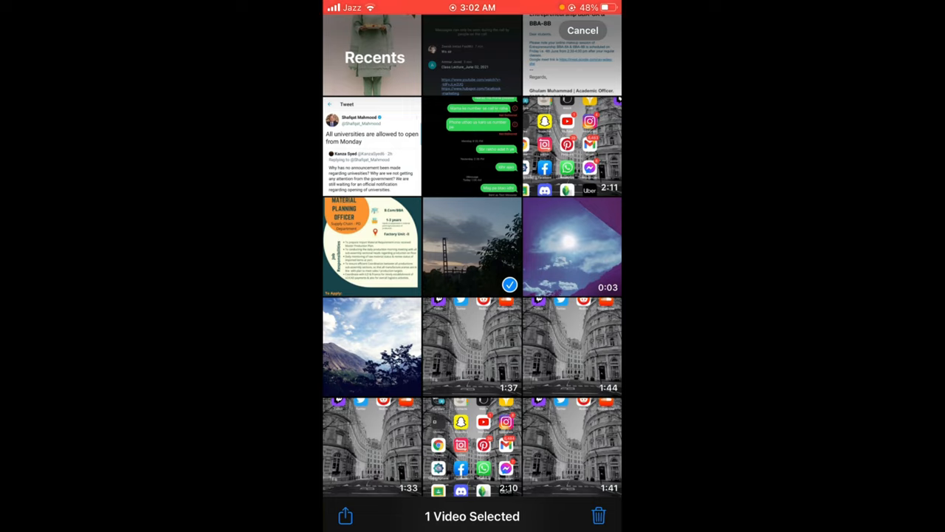
click(345, 515)
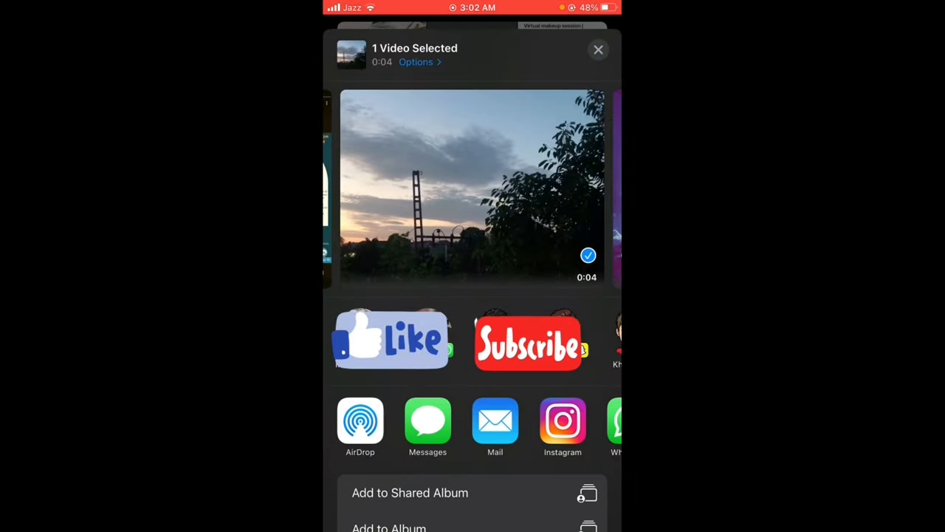
Scroll the share app row to More and find Drive in the Apps list
scroll(left, 3)
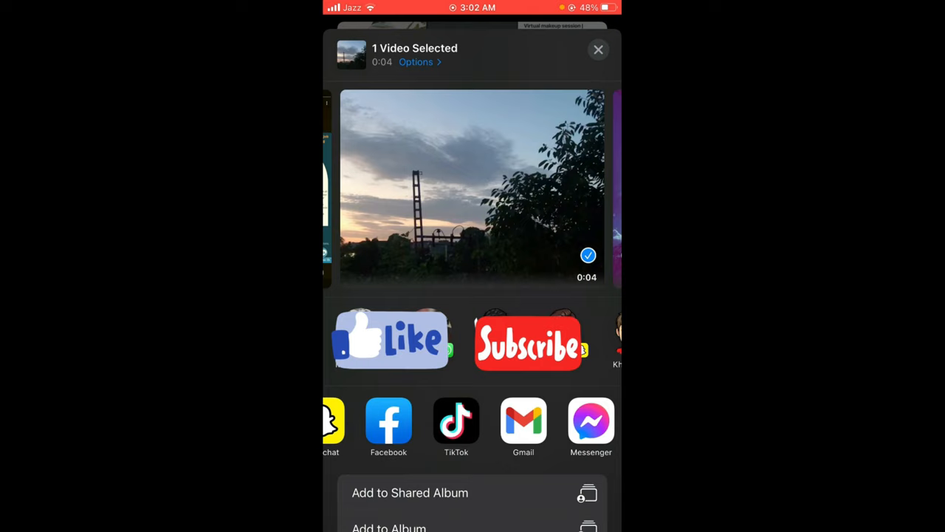
scroll(left, 3)
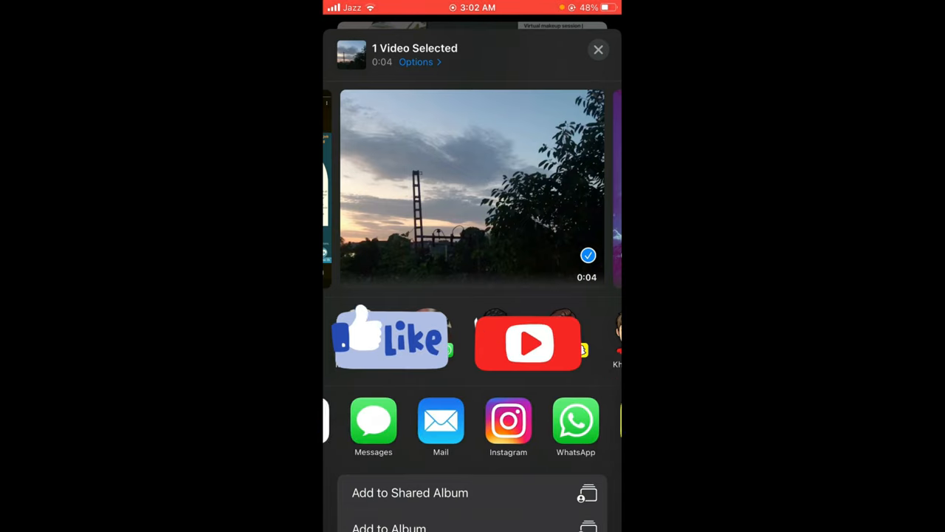
scroll(left, 3)
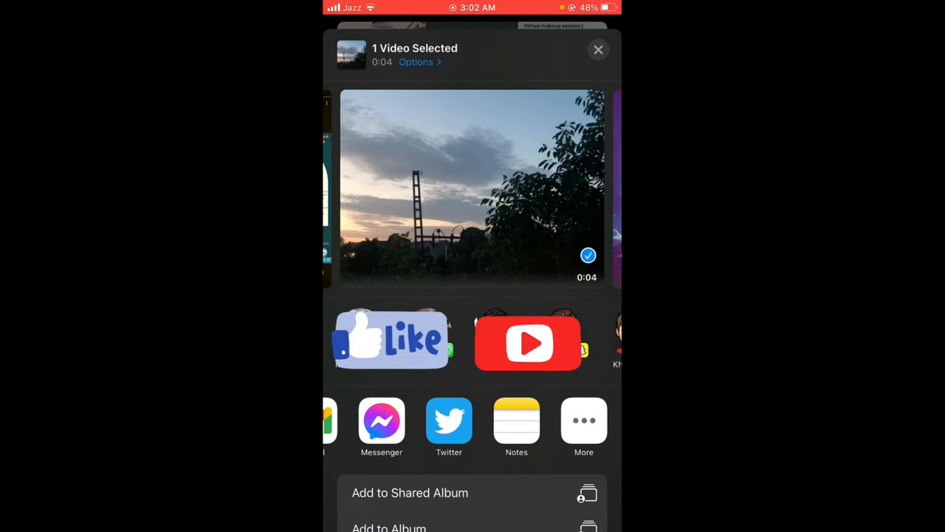
click(585, 419)
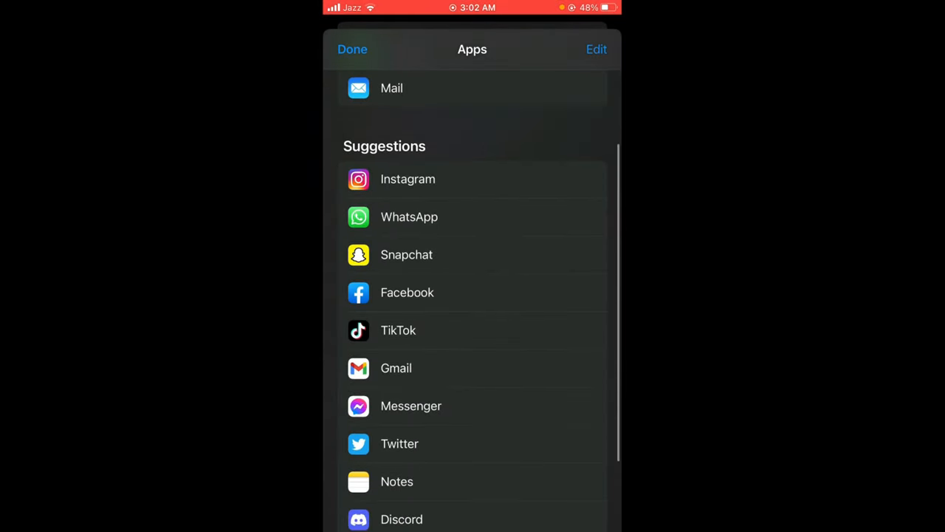
scroll(down, 3)
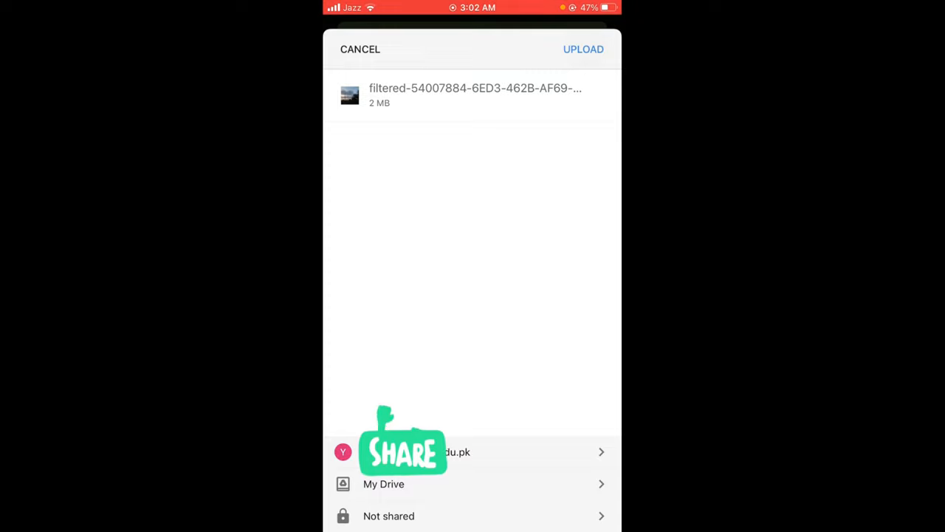
Upload the video to My Drive and wait until it shows as uploaded just now
click(583, 49)
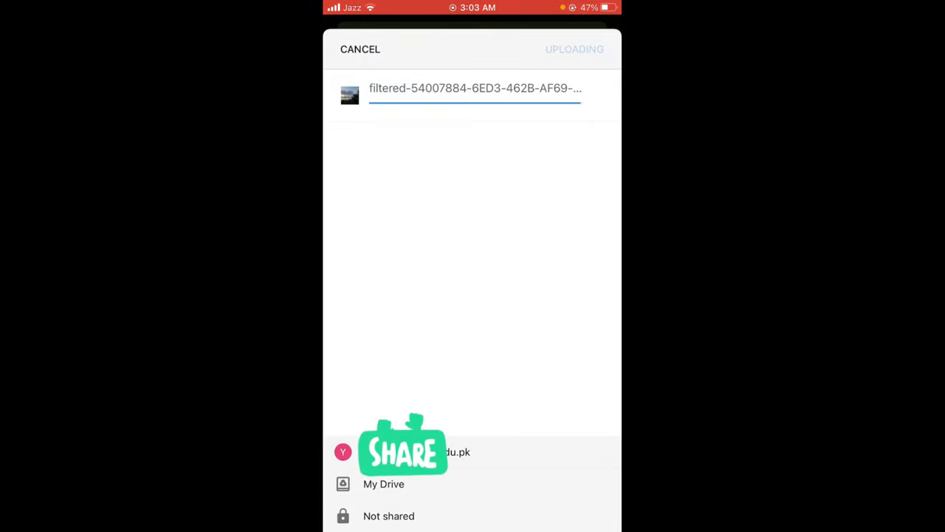
click(360, 49)
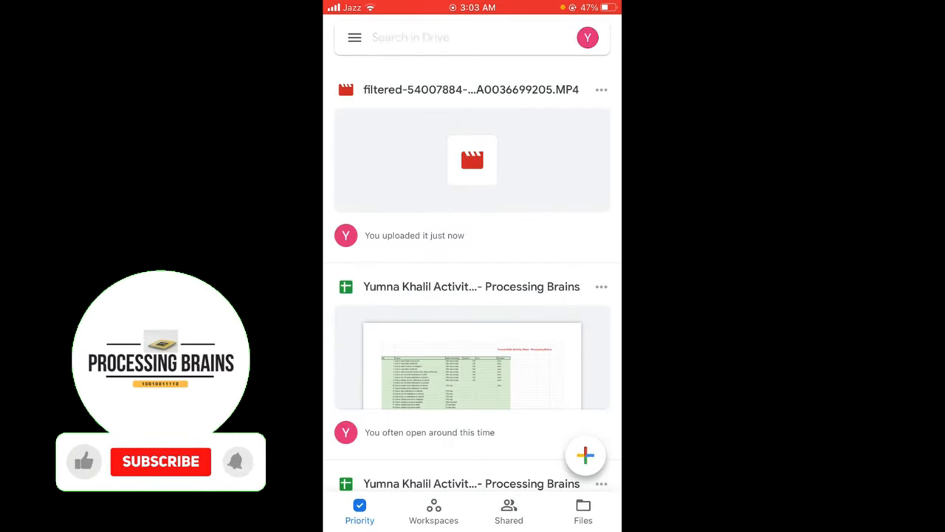
Open the uploaded MP4 in Drive and show its three-dot options sheet
click(159, 461)
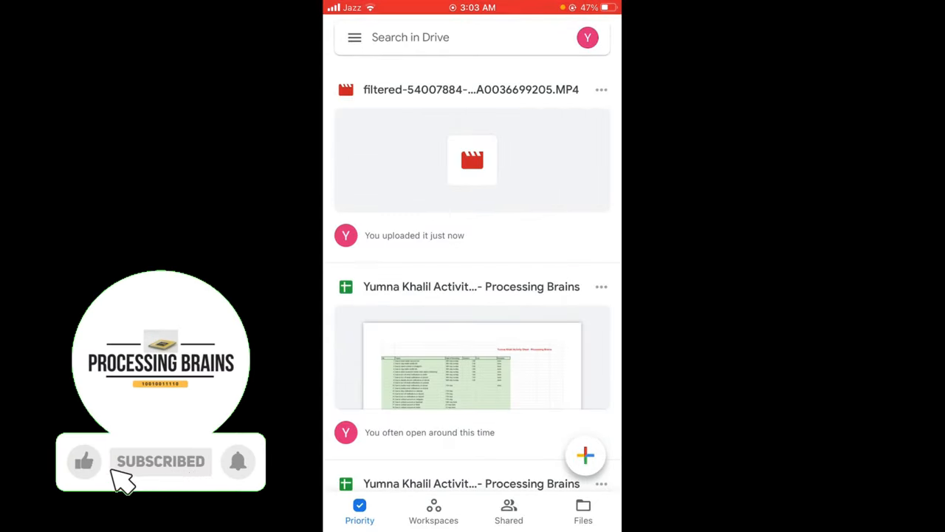
click(471, 160)
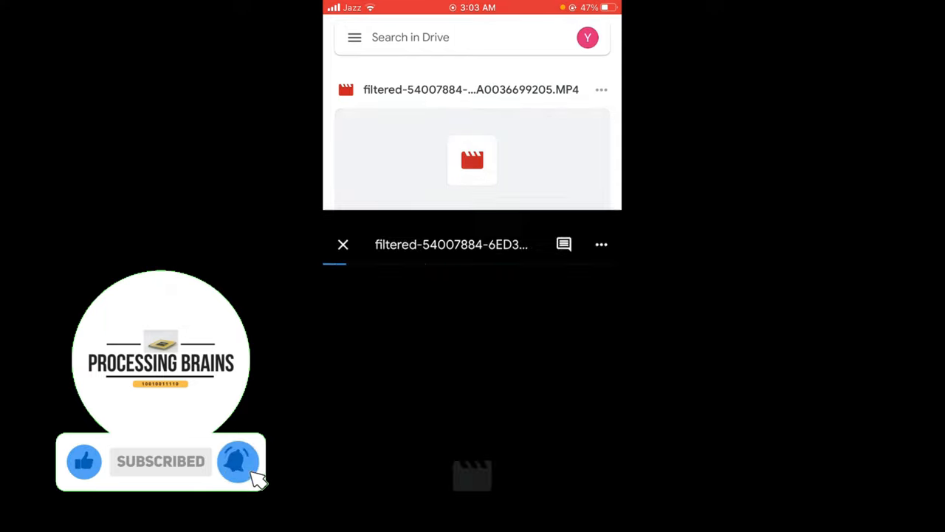
click(601, 245)
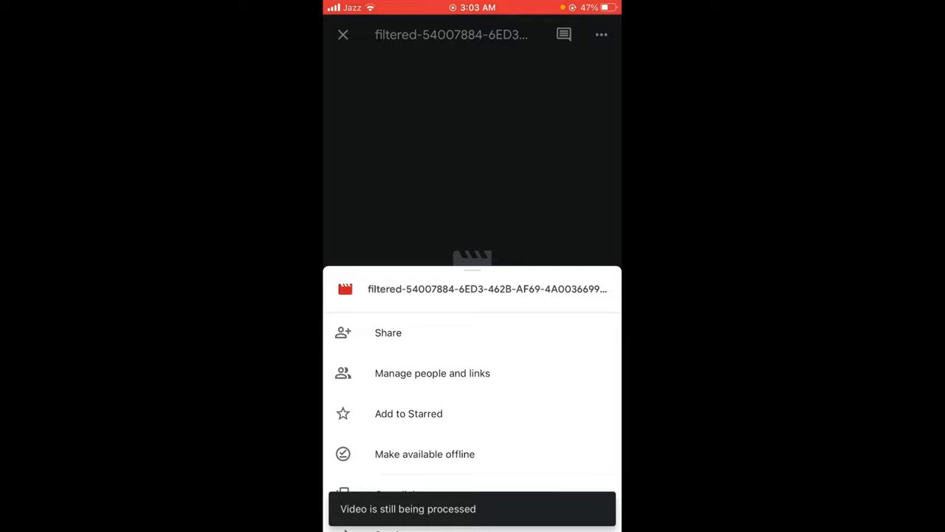